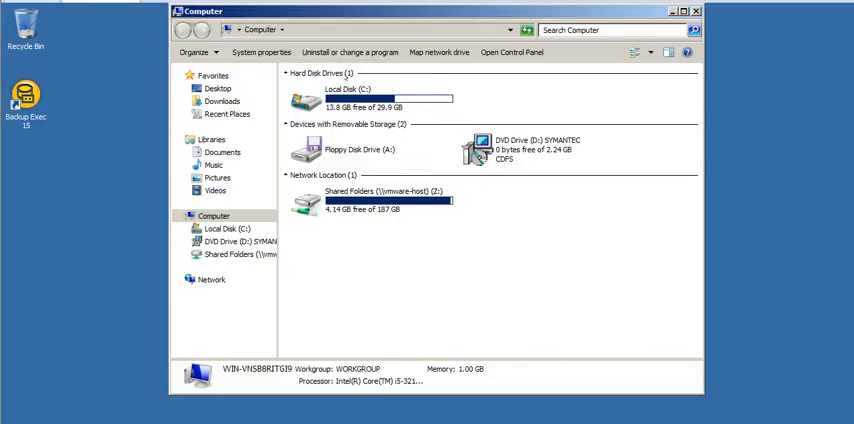
- Browse C:\Program Files\Symantec\Backup Exec and select the SGMon application
{"action": "left_click", "coordinate": [345, 98]}
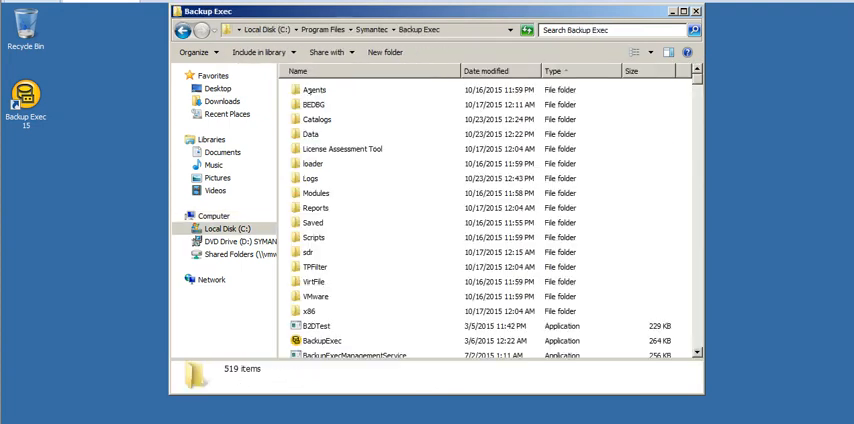
{"action": "scroll", "scroll_direction": "down", "scroll_amount": 3}
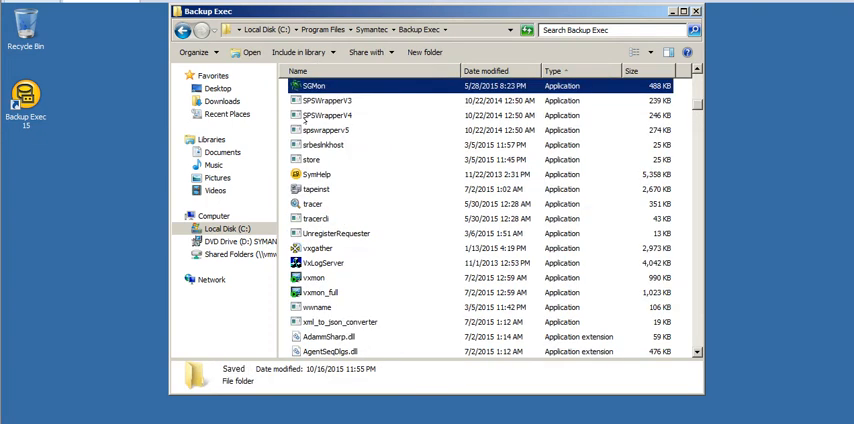
{"action": "left_click", "coordinate": [315, 85]}
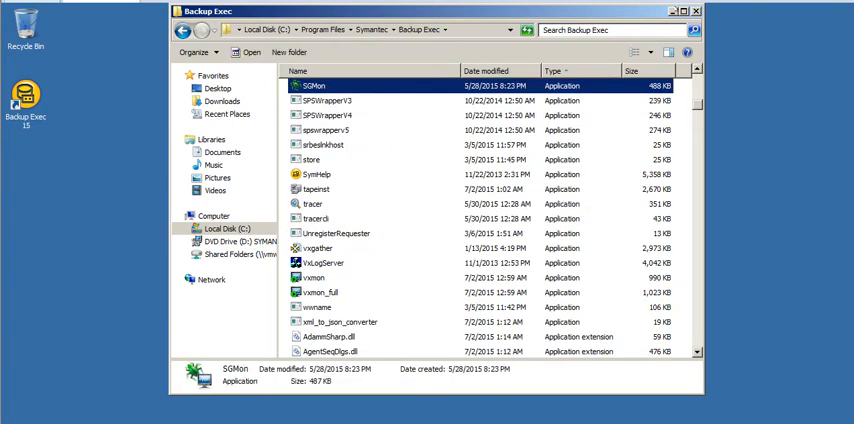
- Launch SGMon and look over the Debug ribbon's tabs
{"action": "double_click", "coordinate": [316, 85]}
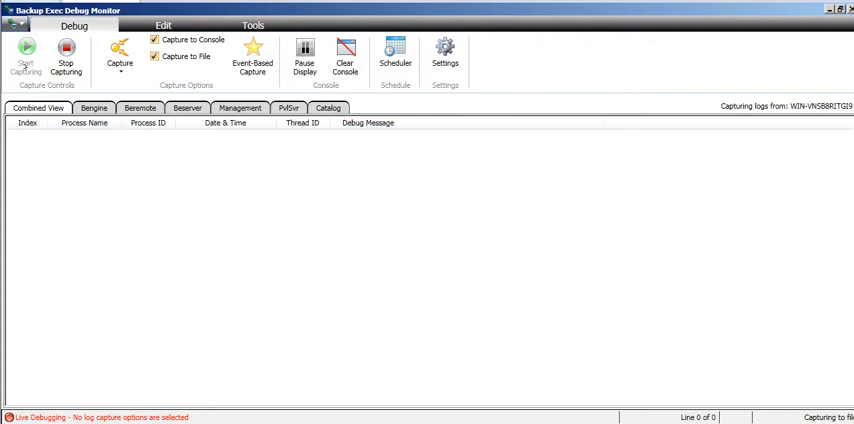
{"action": "left_click", "coordinate": [119, 58]}
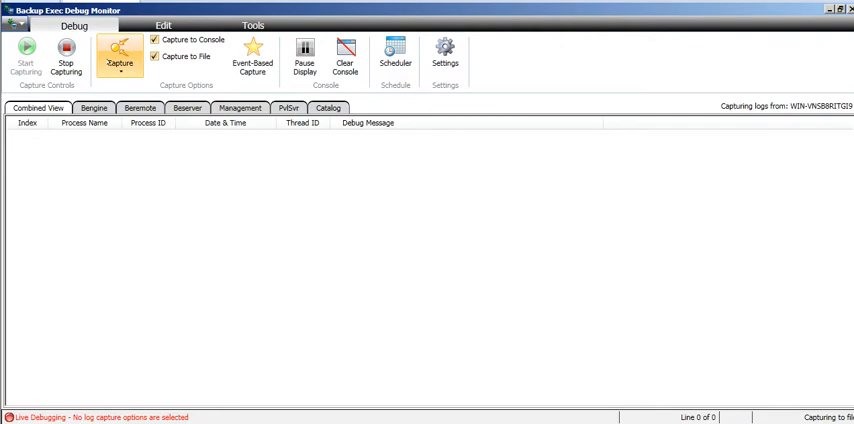
{"action": "left_click", "coordinate": [252, 58]}
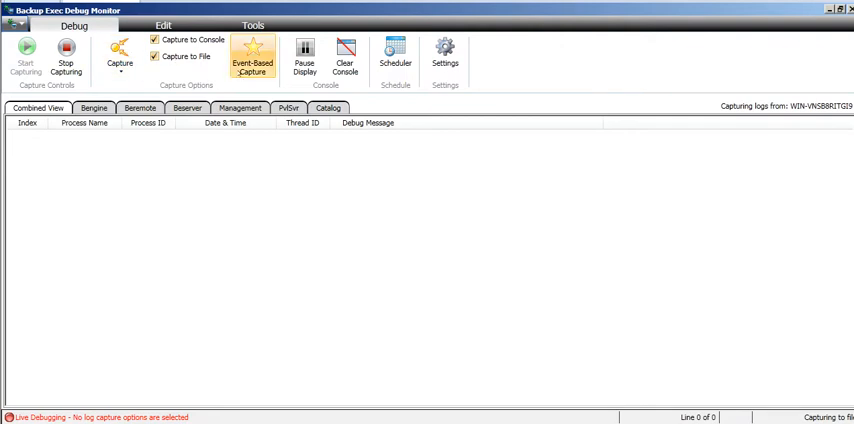
{"action": "left_click", "coordinate": [396, 57]}
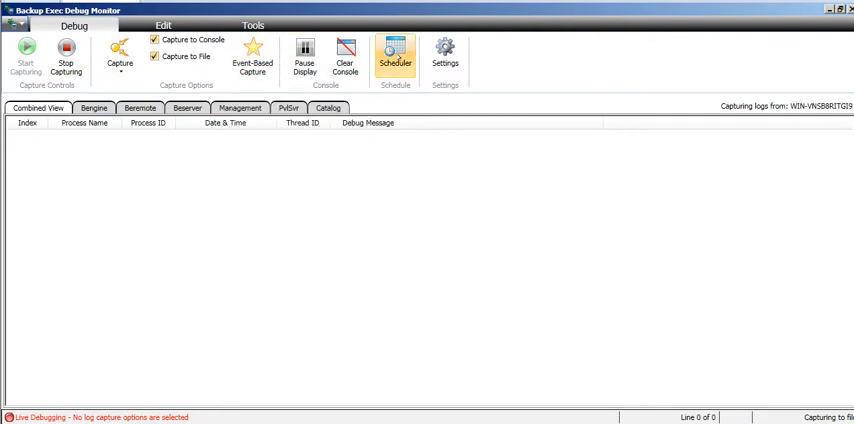
{"action": "left_click", "coordinate": [344, 55]}
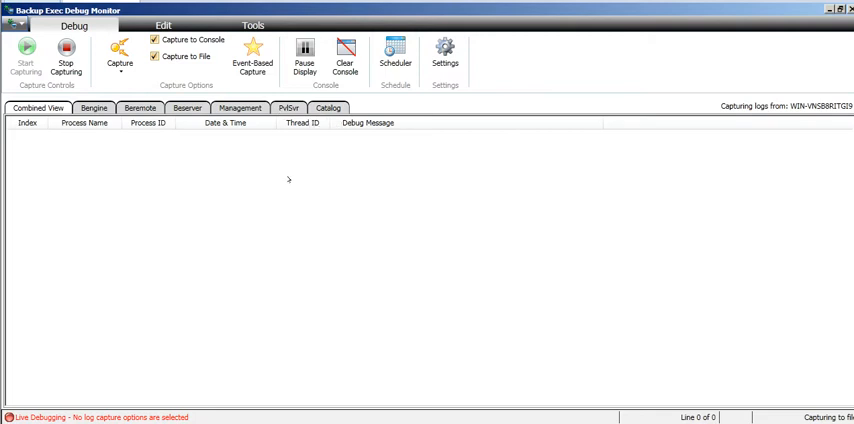
{"action": "mouse_move", "coordinate": [142, 161]}
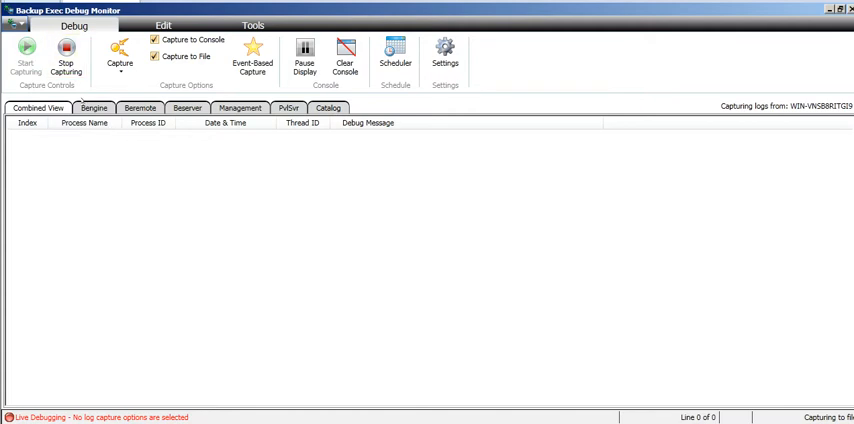
- Switch to the Bengine log view and bring up the Settings dialog
{"action": "left_click", "coordinate": [93, 107]}
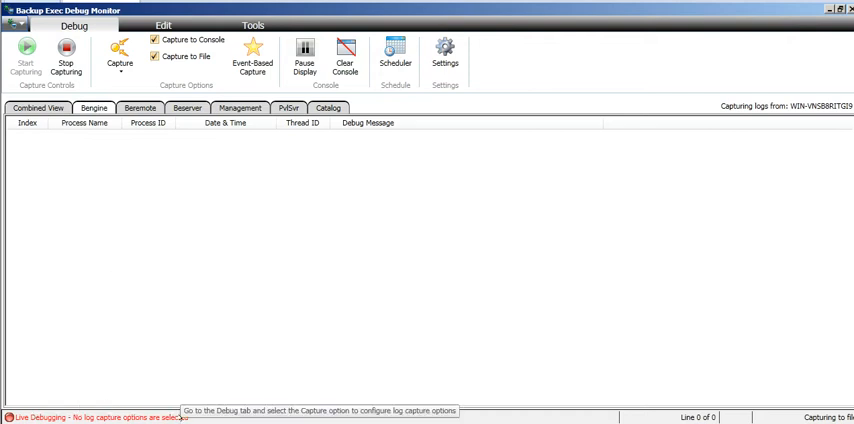
{"action": "left_click", "coordinate": [65, 57]}
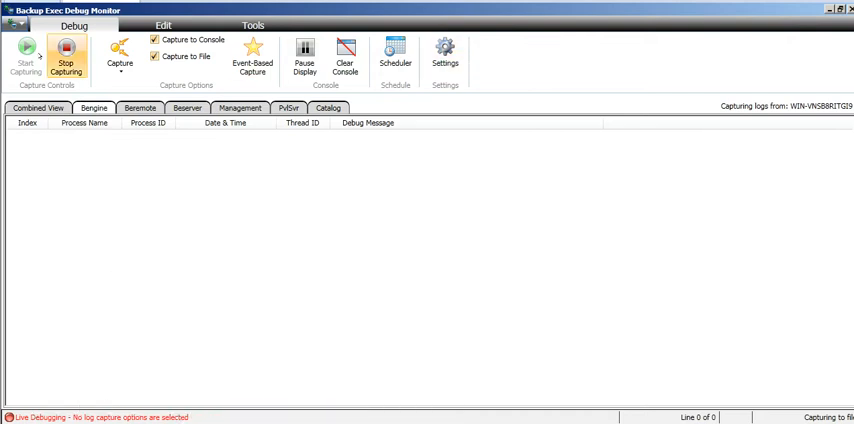
{"action": "left_click", "coordinate": [12, 21]}
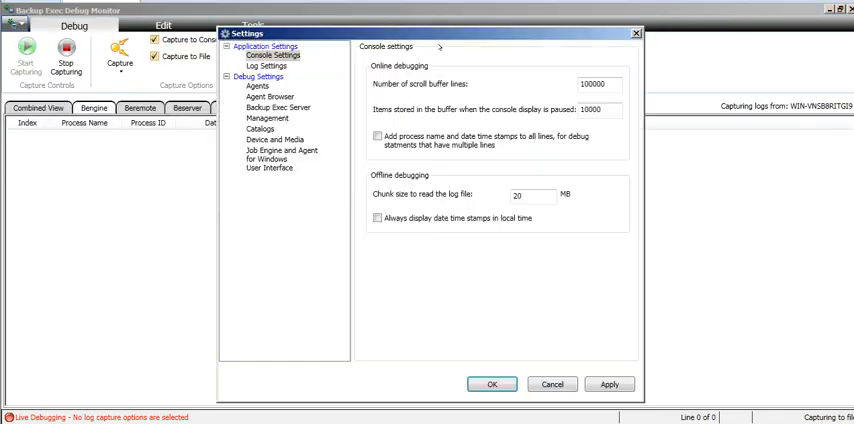
- Enable 'Add process name and date time stamps' and 'Always display date time stamps in local time'
{"action": "left_click", "coordinate": [378, 134]}
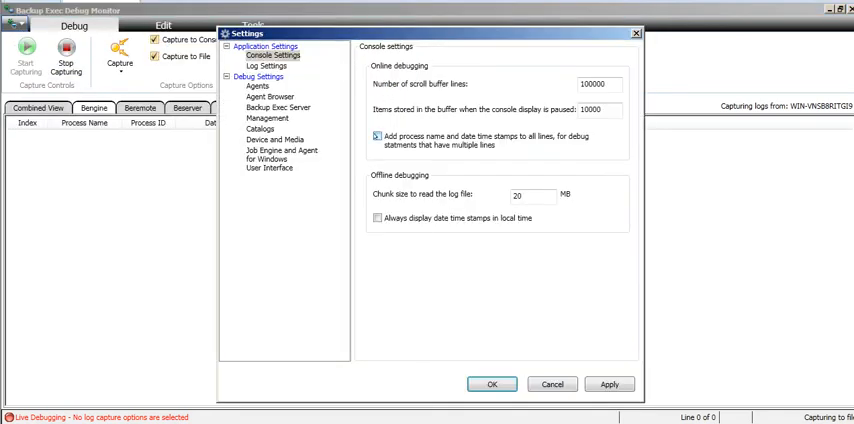
{"action": "left_click", "coordinate": [266, 66]}
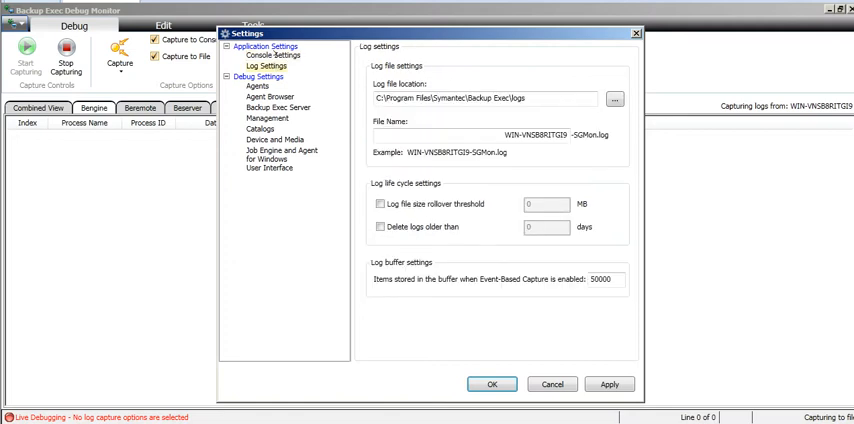
{"action": "left_click", "coordinate": [271, 56]}
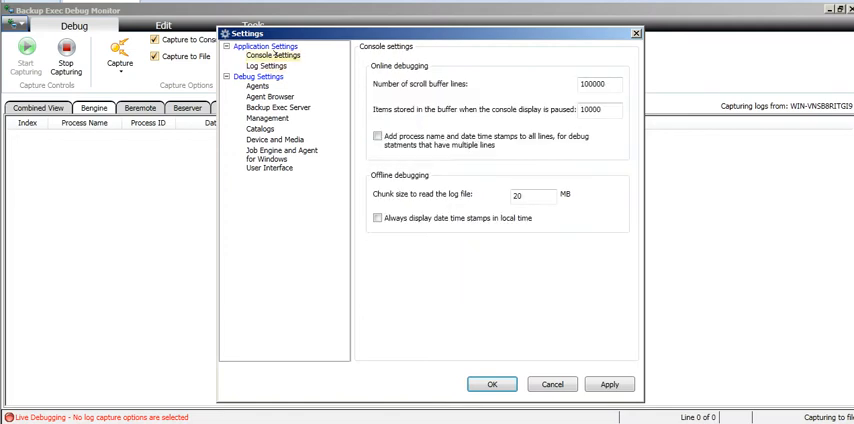
{"action": "left_click", "coordinate": [377, 133]}
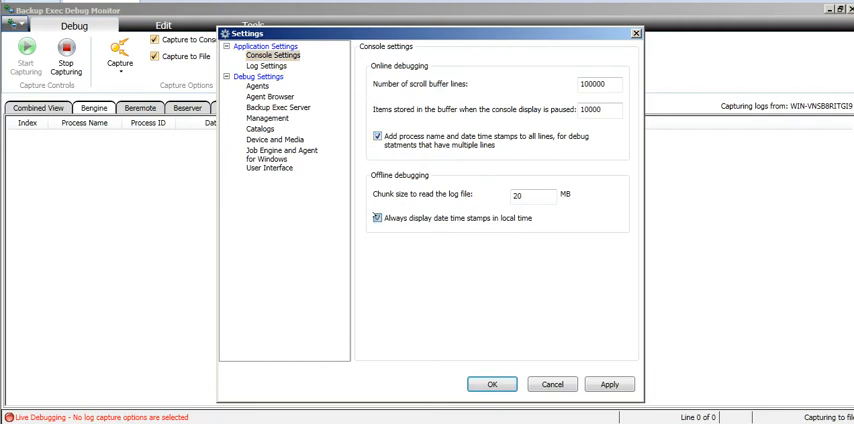
{"action": "left_click", "coordinate": [266, 66]}
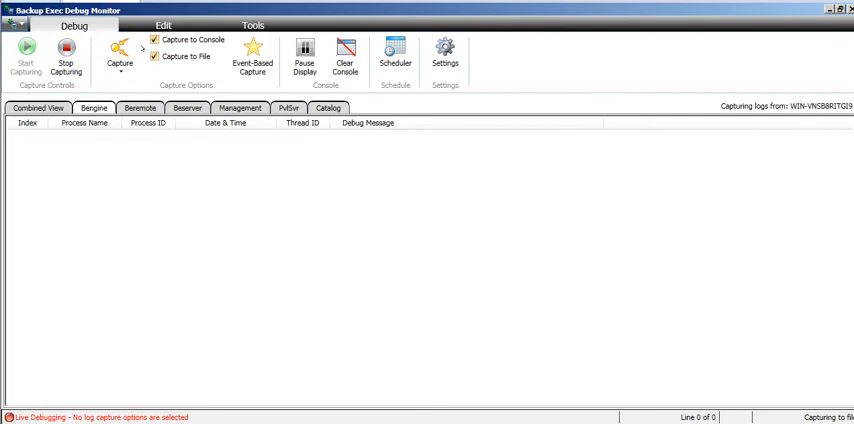
- Open Combined View, then stop and restart capturing
{"action": "left_click", "coordinate": [309, 56]}
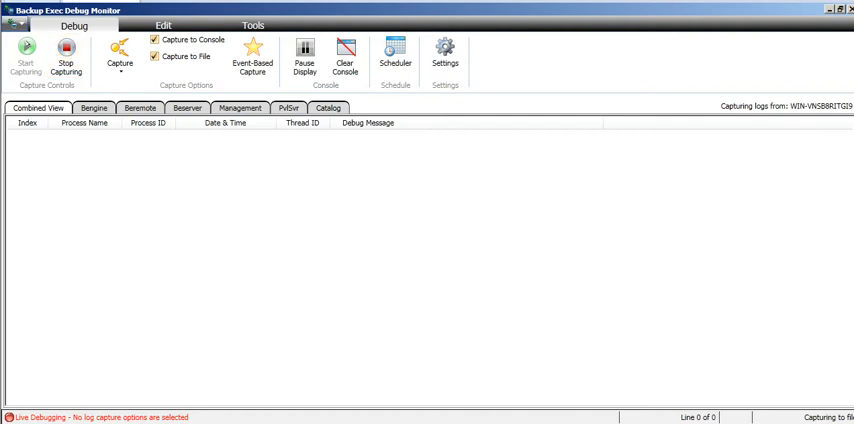
{"action": "left_click", "coordinate": [65, 58]}
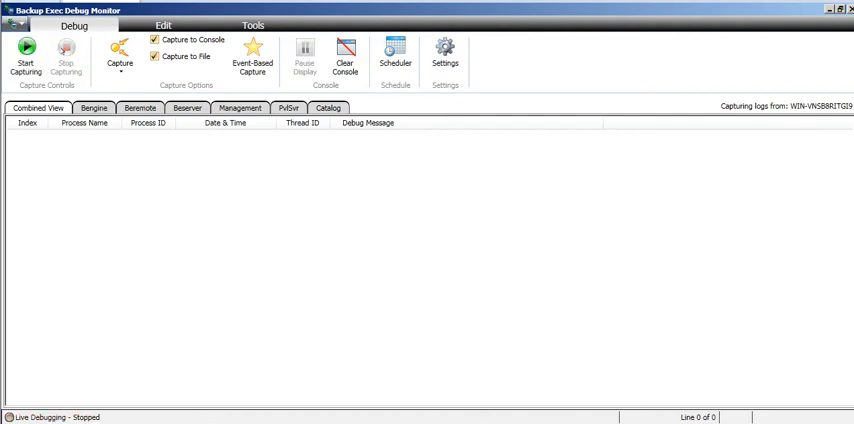
{"action": "left_click", "coordinate": [25, 62]}
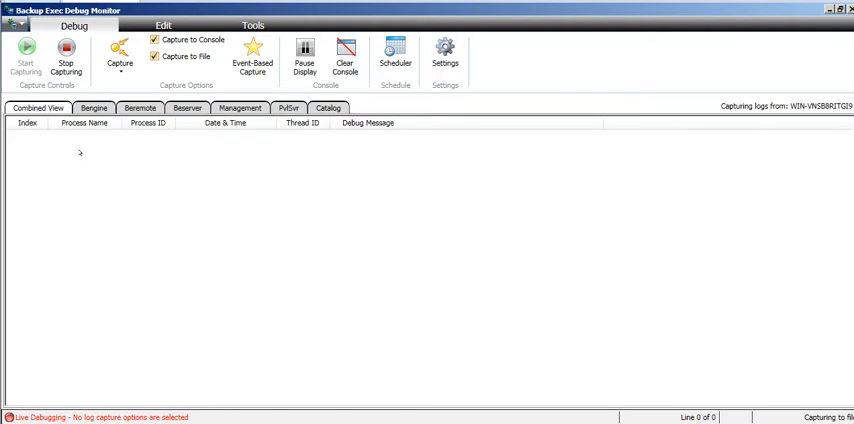
{"action": "mouse_move", "coordinate": [328, 108]}
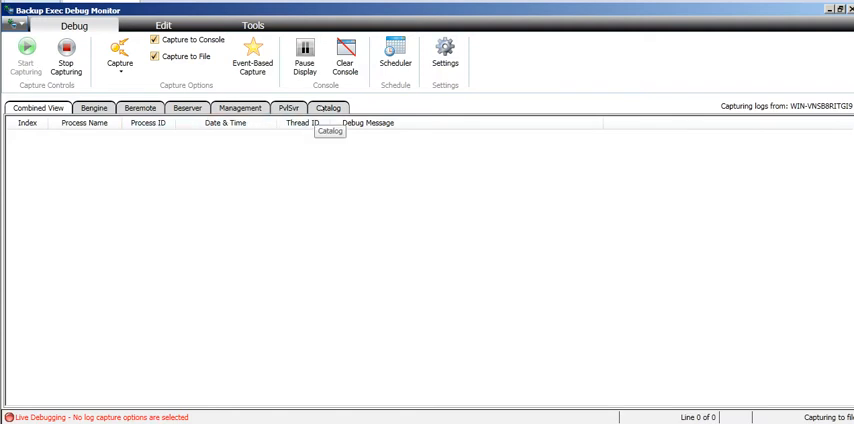
- Reopen Settings and enable Basic log and Job log for Backup Exec Server
{"action": "left_click", "coordinate": [445, 55]}
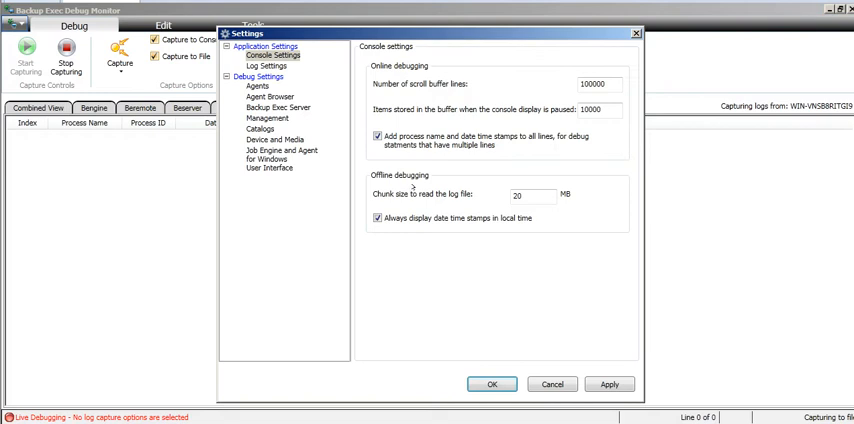
{"action": "left_click", "coordinate": [265, 66]}
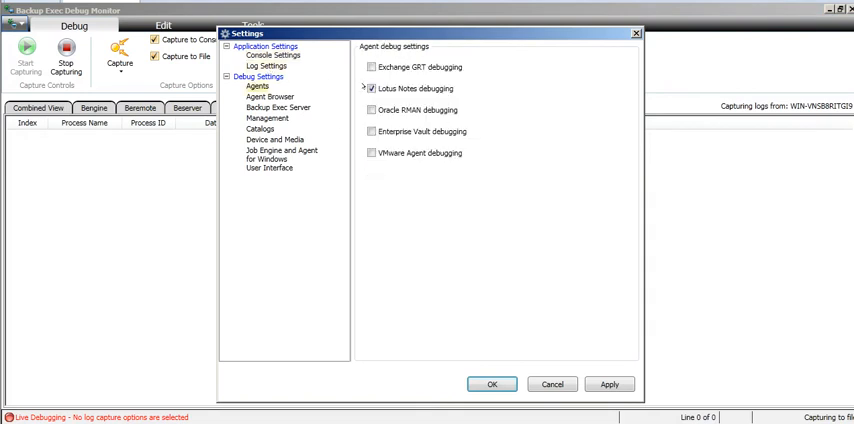
{"action": "left_click", "coordinate": [270, 96]}
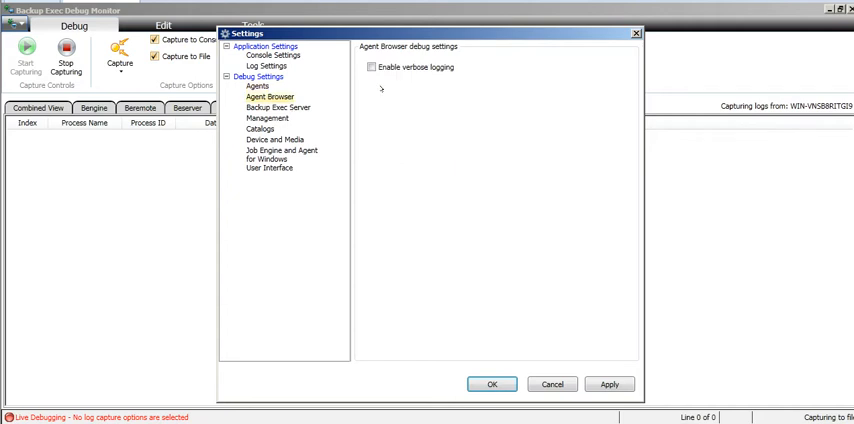
{"action": "left_click", "coordinate": [280, 107]}
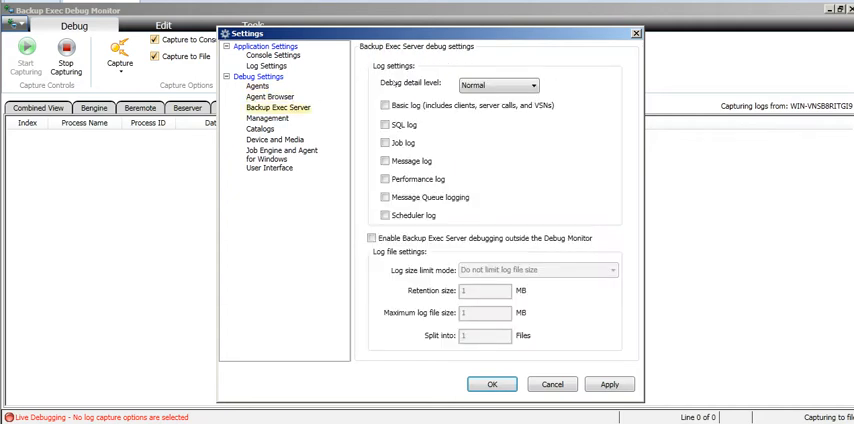
{"action": "left_click", "coordinate": [384, 104]}
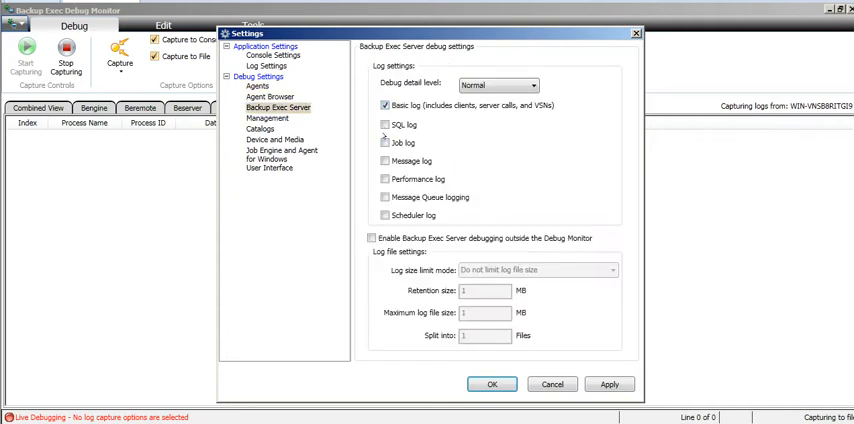
{"action": "left_click", "coordinate": [385, 142]}
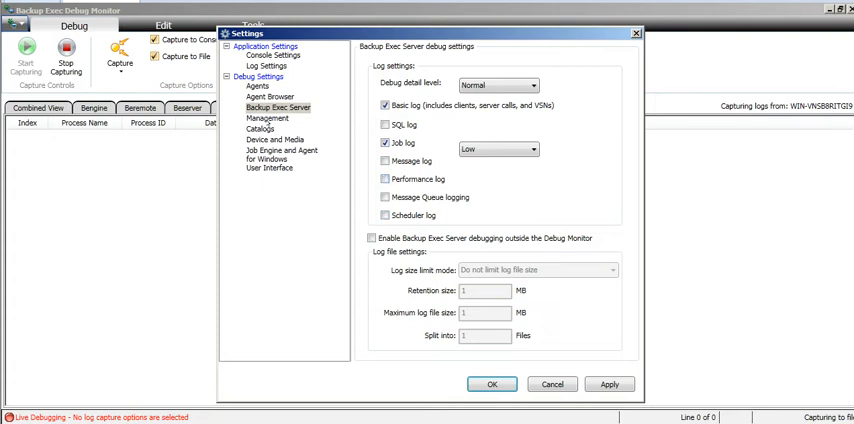
- Enable Customer feedback logging under User Interface and apply the debug settings
{"action": "left_click", "coordinate": [259, 128]}
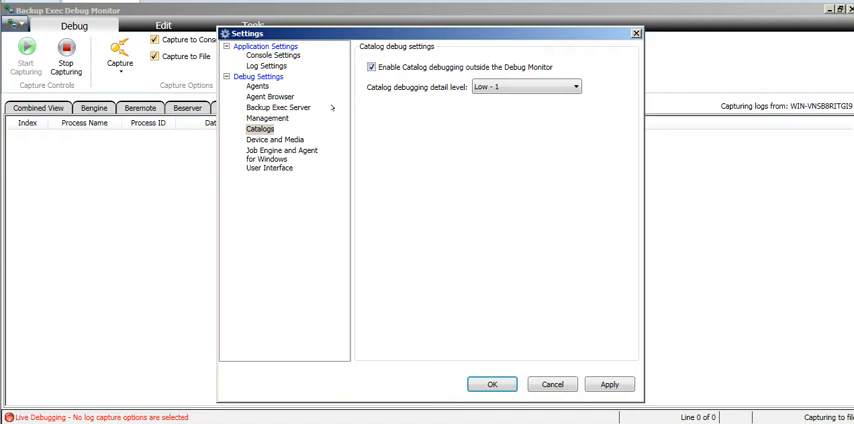
{"action": "left_click", "coordinate": [275, 140]}
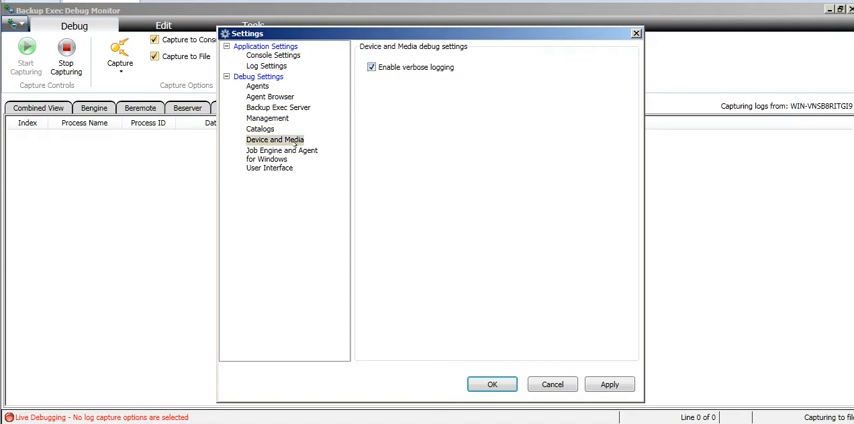
{"action": "left_click", "coordinate": [288, 153]}
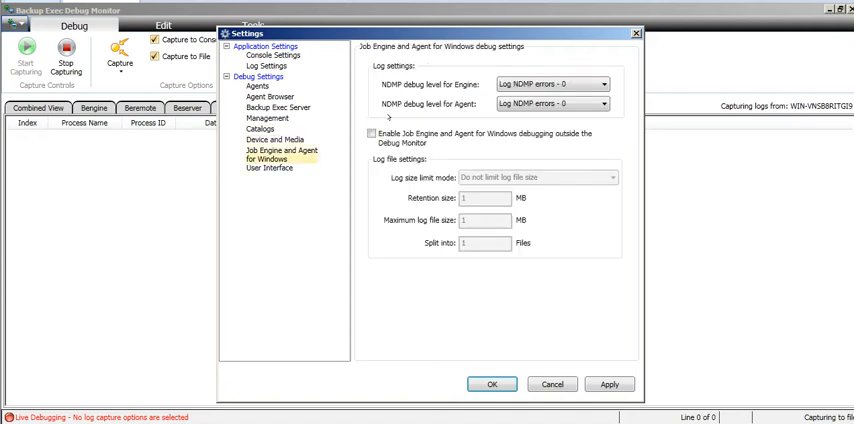
{"action": "left_click", "coordinate": [269, 168]}
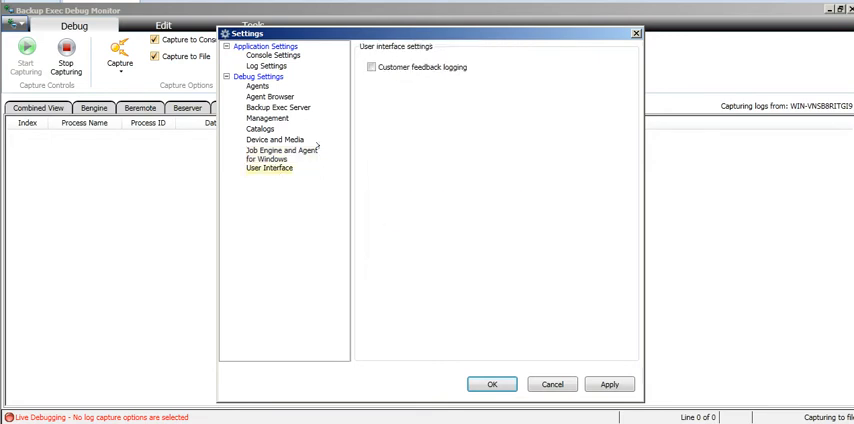
{"action": "left_click", "coordinate": [370, 67]}
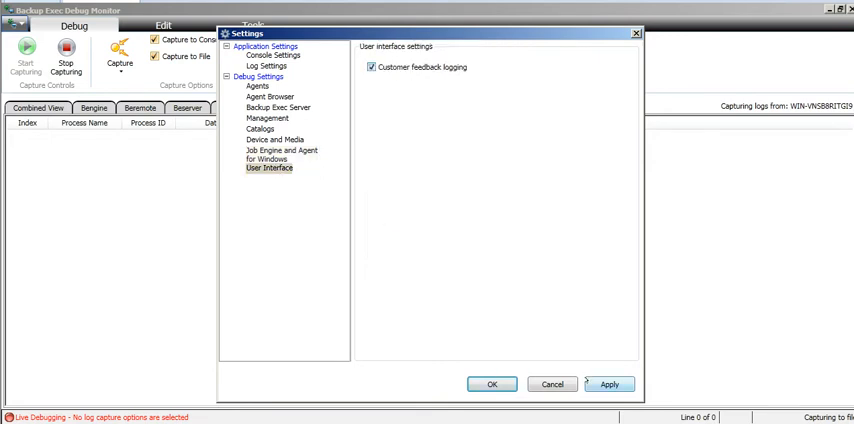
{"action": "left_click", "coordinate": [491, 384]}
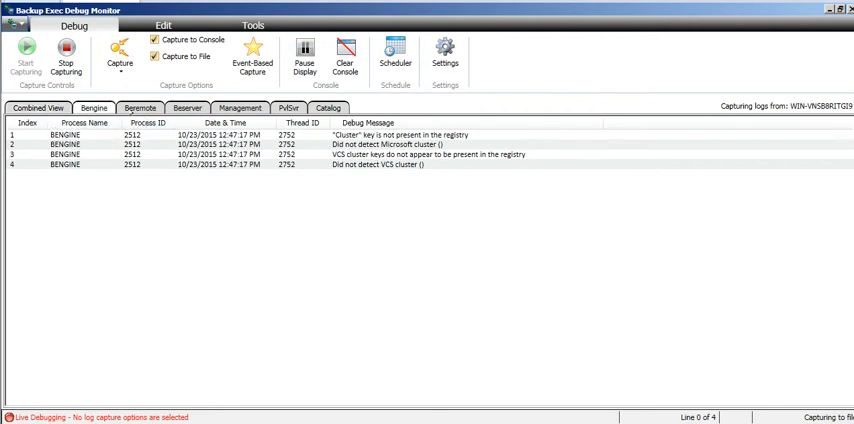
- Minimize the debug monitor to reveal the desktop
{"action": "left_click", "coordinate": [187, 108]}
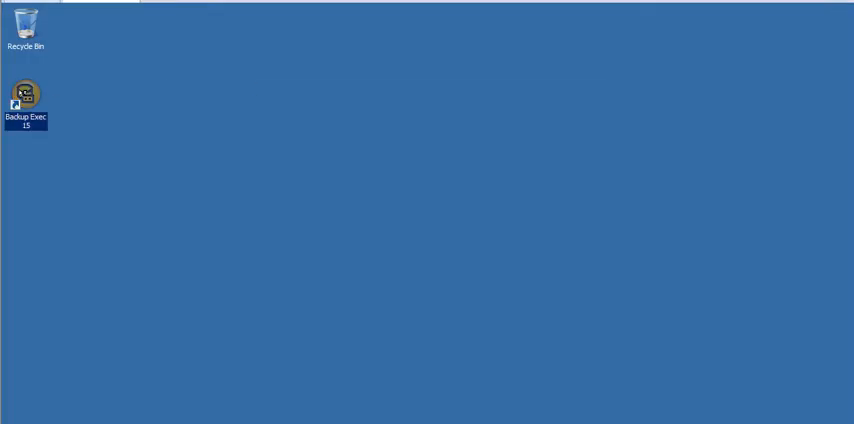
- Launch Backup Exec 15, check the Bengine and Management tabs, then scroll Combined View
{"action": "double_click", "coordinate": [26, 95]}
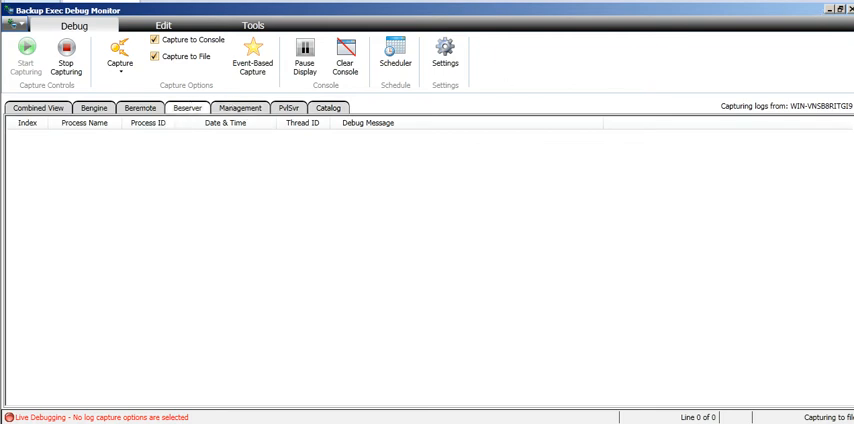
{"action": "mouse_move", "coordinate": [331, 323]}
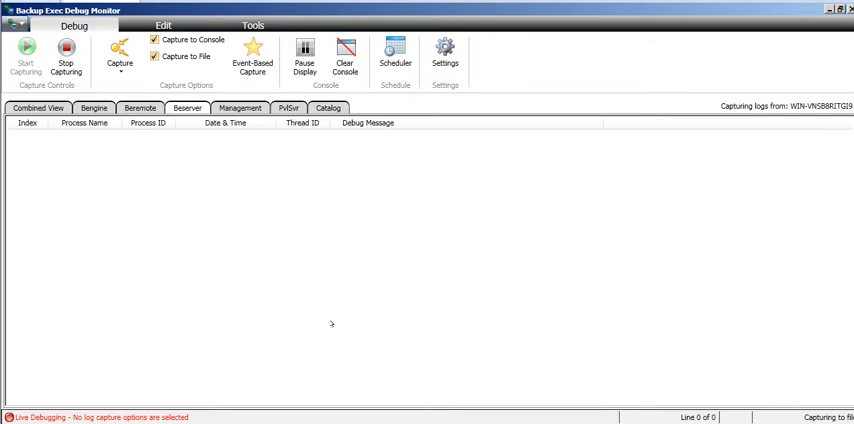
{"action": "mouse_move", "coordinate": [257, 272]}
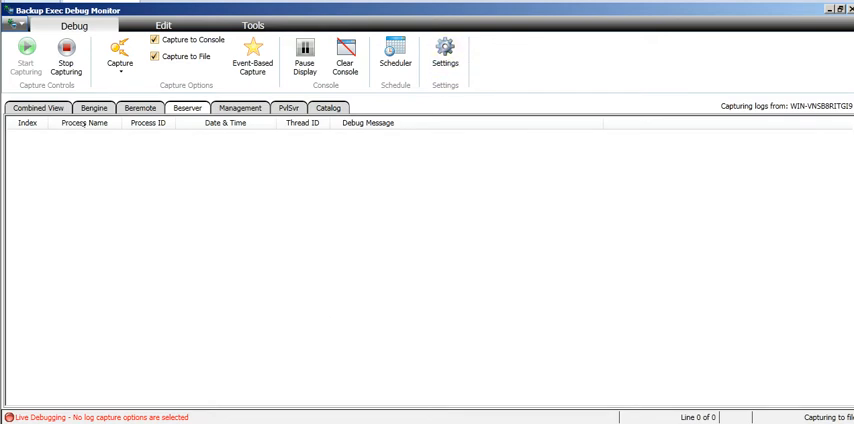
{"action": "left_click", "coordinate": [93, 108]}
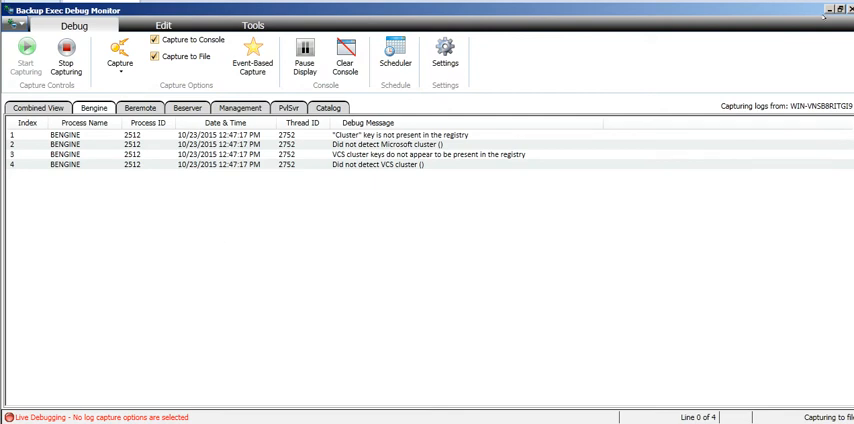
{"action": "mouse_move", "coordinate": [823, 13]}
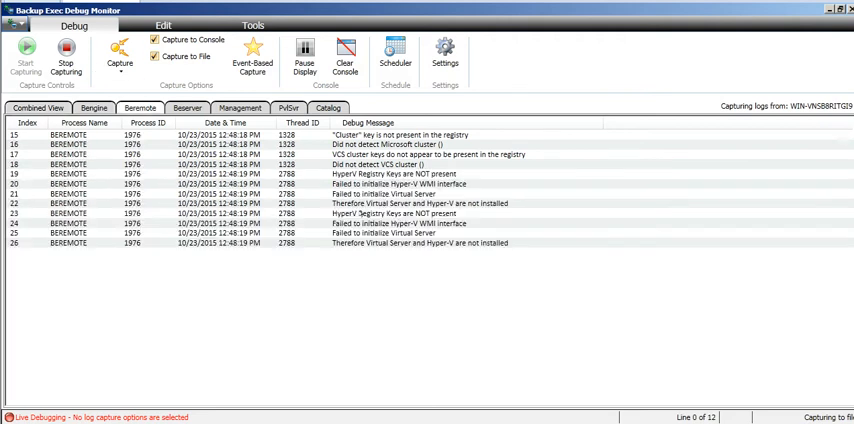
{"action": "left_click", "coordinate": [187, 108]}
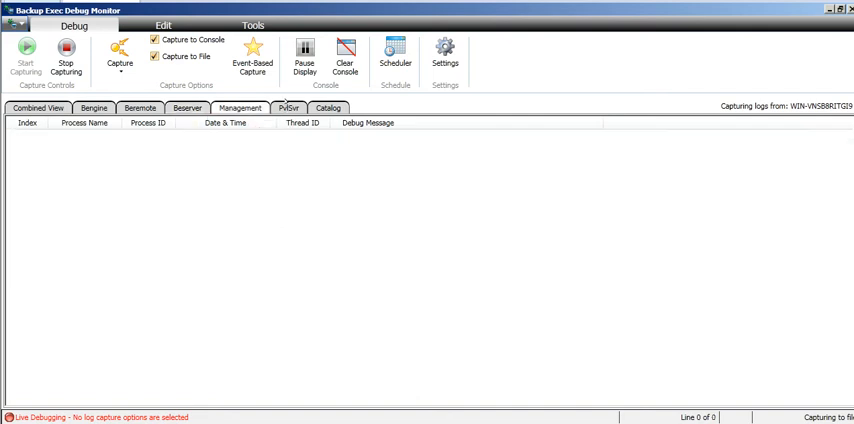
{"action": "left_click", "coordinate": [328, 108]}
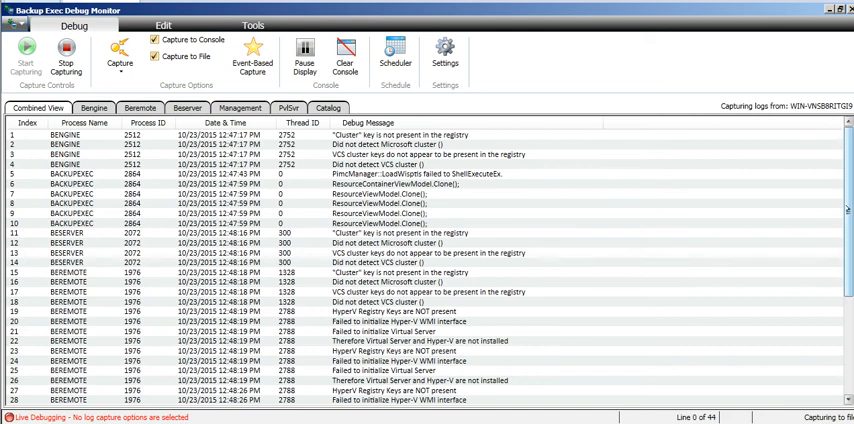
{"action": "scroll", "scroll_direction": "down", "scroll_amount": 3}
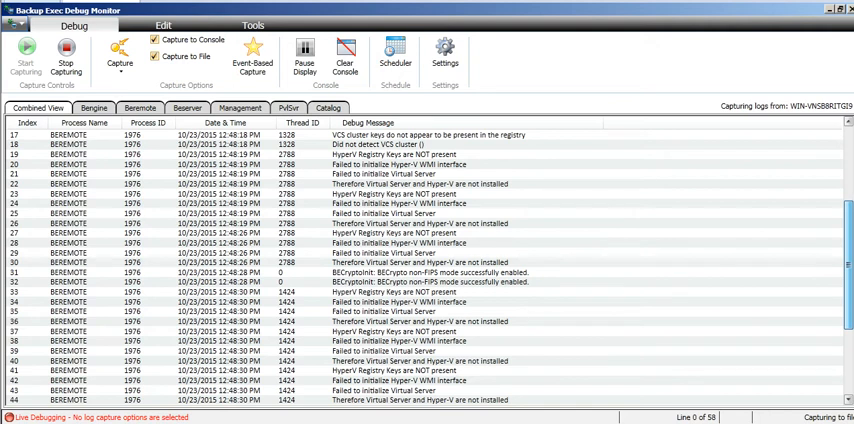
{"action": "scroll", "scroll_direction": "down", "scroll_amount": 3}
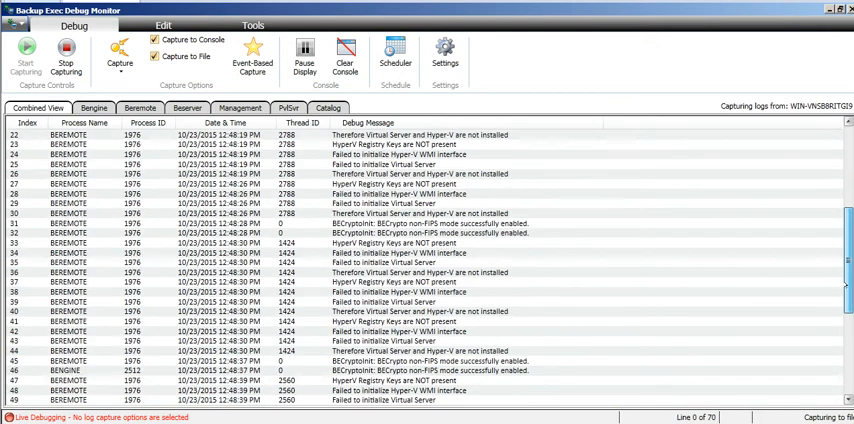
{"action": "scroll", "scroll_direction": "down", "scroll_amount": 3}
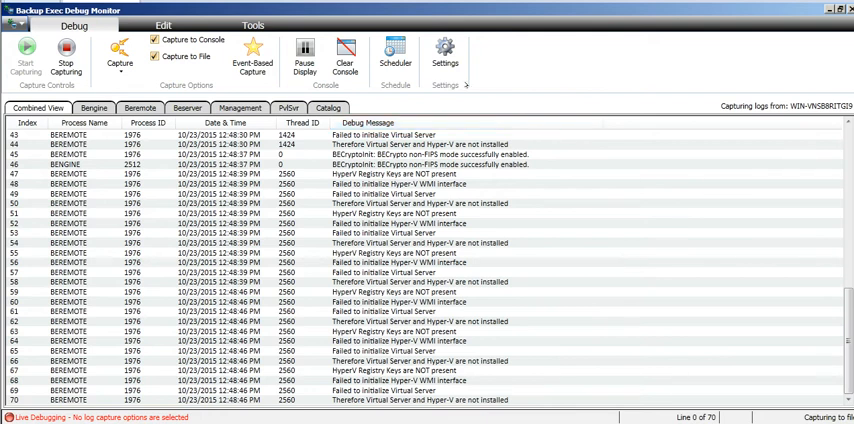
{"action": "left_click", "coordinate": [444, 50]}
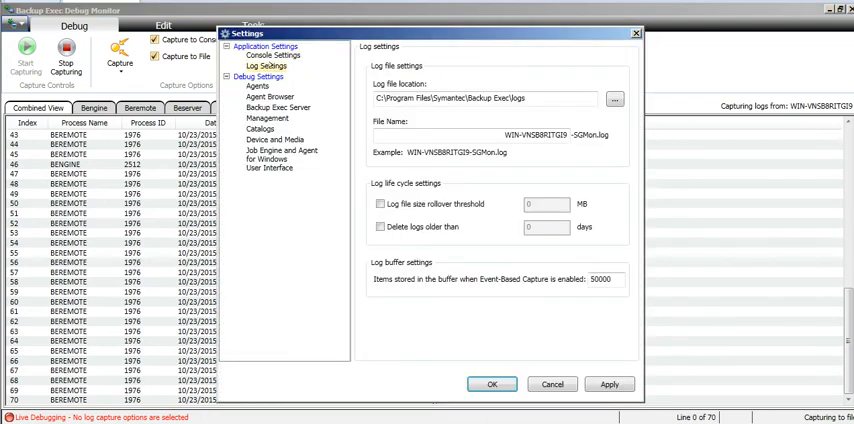
{"action": "left_click", "coordinate": [483, 98]}
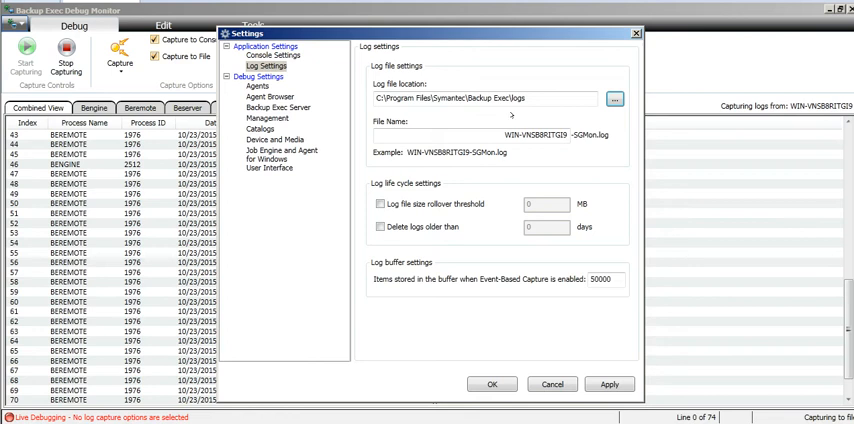
{"action": "left_click", "coordinate": [551, 383]}
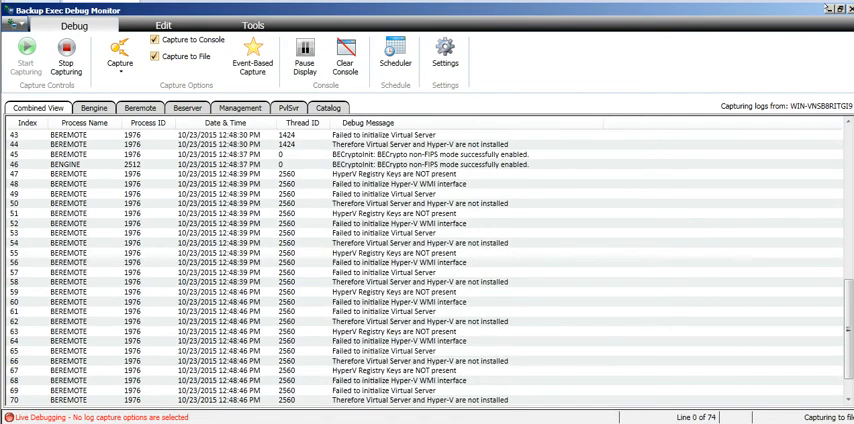
- Open the Backup Exec Logs folder and browse the adammDb file and Catalog folder
{"action": "left_click", "coordinate": [836, 10]}
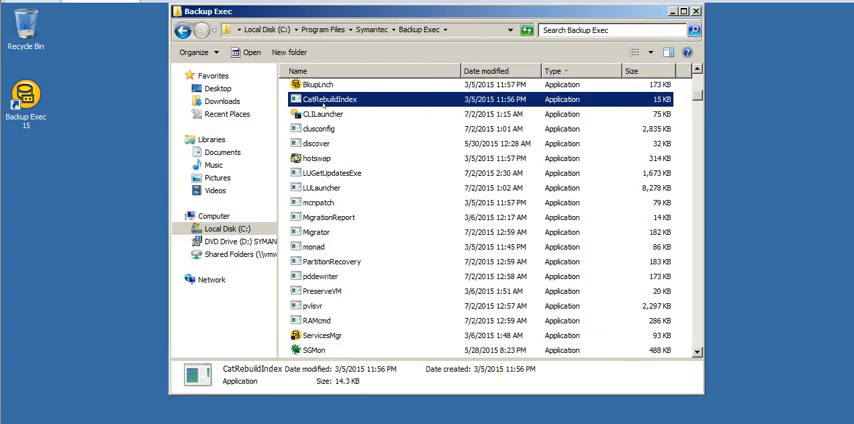
{"action": "left_click", "coordinate": [320, 188]}
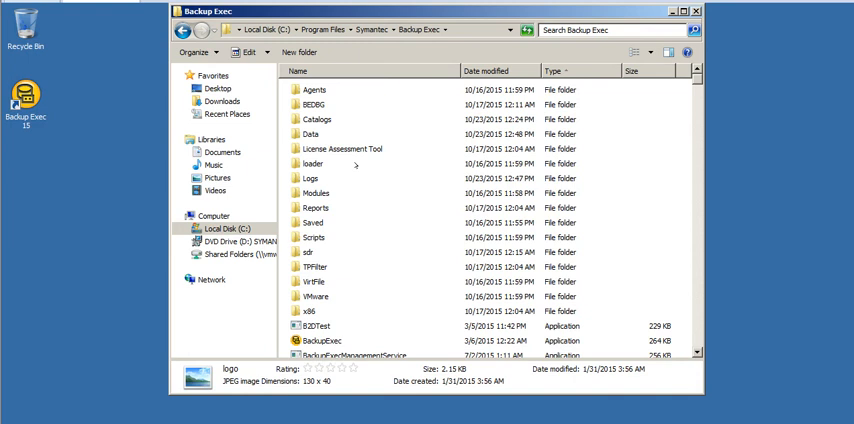
{"action": "double_click", "coordinate": [309, 178]}
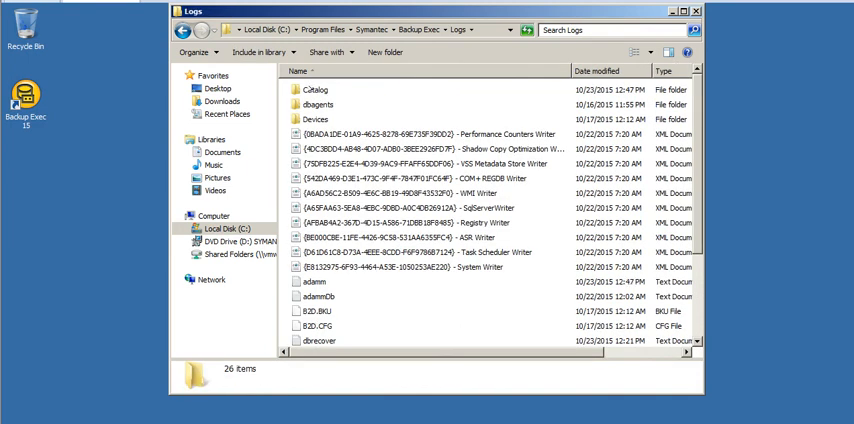
{"action": "left_click", "coordinate": [311, 297]}
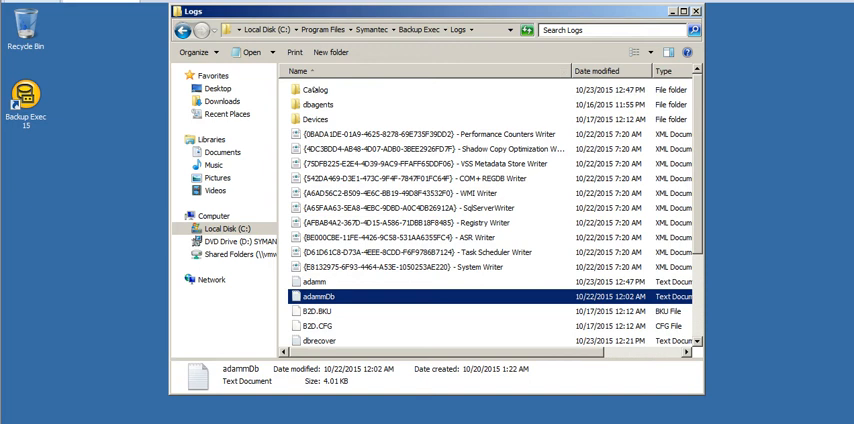
{"action": "left_click", "coordinate": [316, 89]}
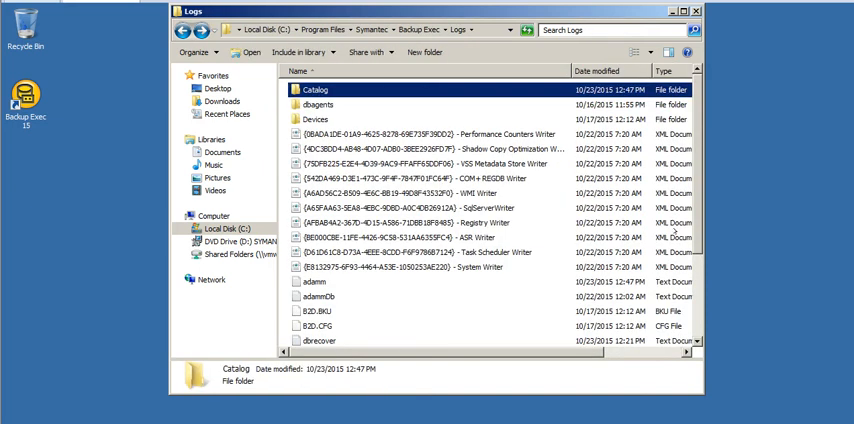
{"action": "scroll", "scroll_direction": "down", "scroll_amount": 3}
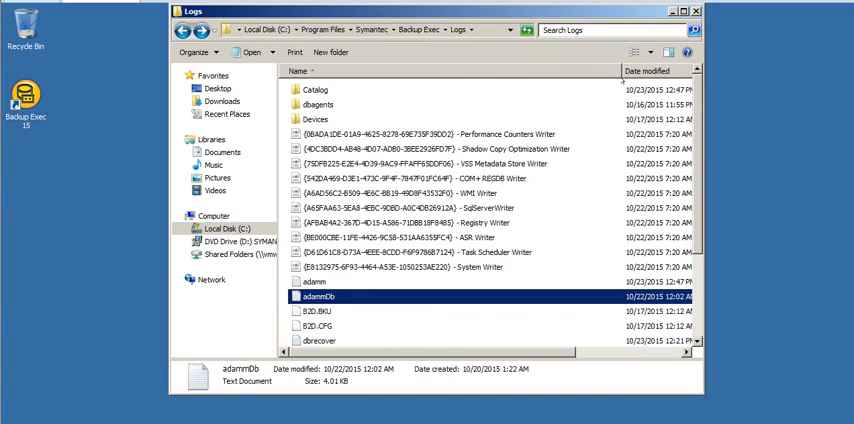
{"action": "scroll", "scroll_direction": "down", "scroll_amount": 3}
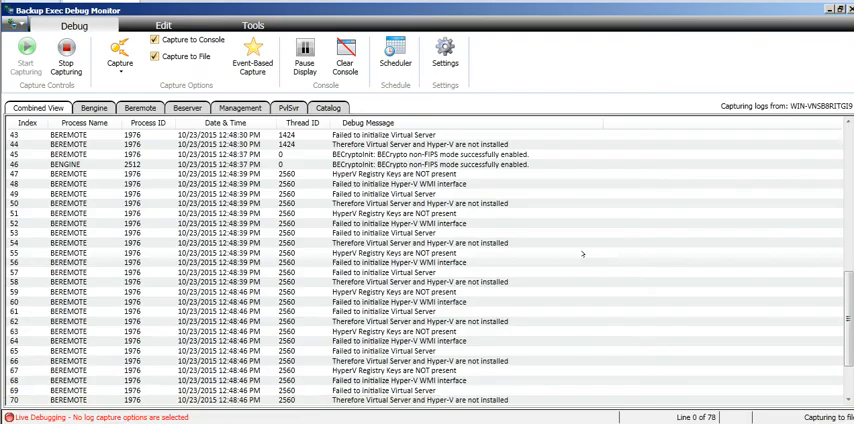
- Scroll the Combined View log, clear the console and reopen Settings
{"action": "scroll", "scroll_direction": "down", "scroll_amount": 3}
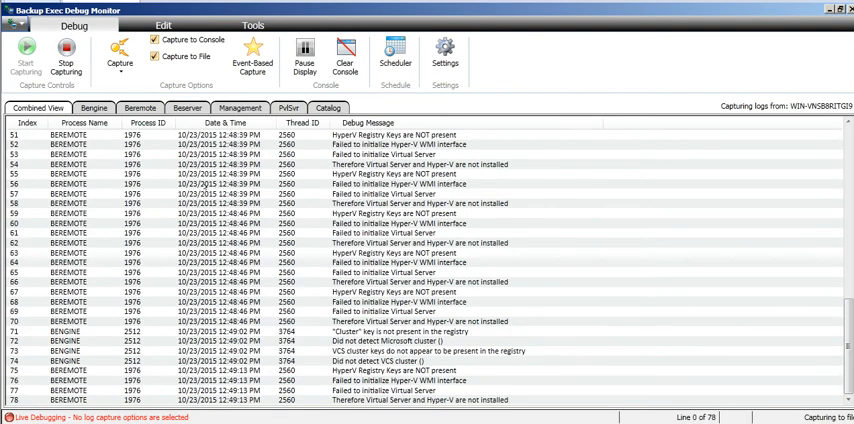
{"action": "left_click", "coordinate": [92, 108]}
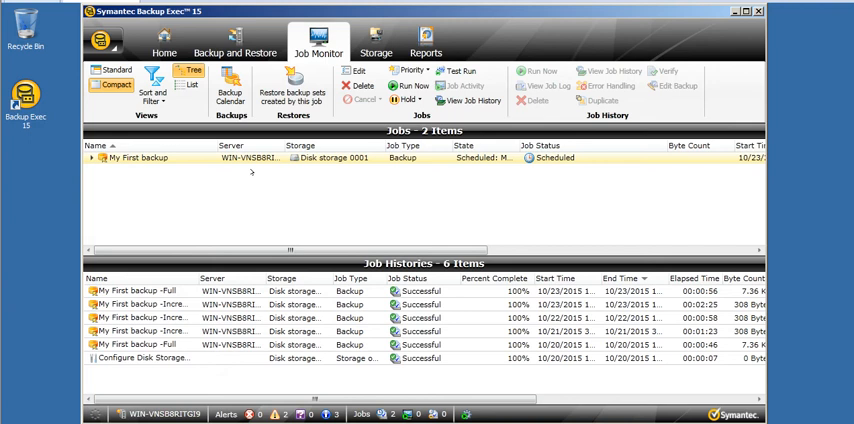
{"action": "left_click", "coordinate": [140, 291]}
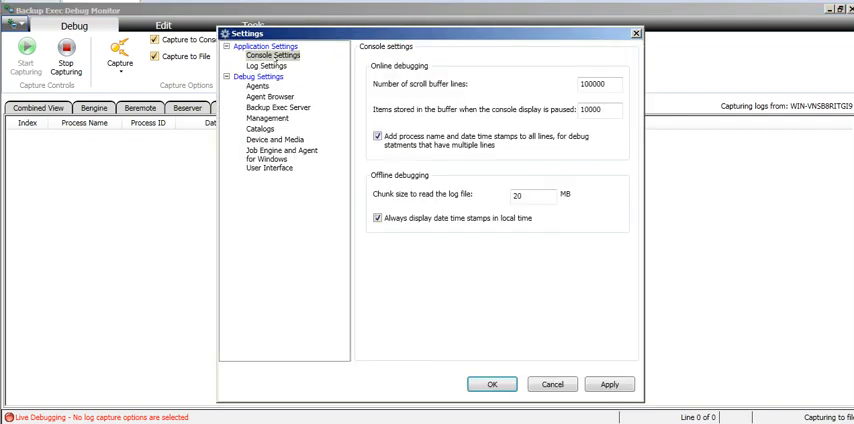
- Turn on Exchange GRT and the other agent debugging options
{"action": "left_click", "coordinate": [264, 66]}
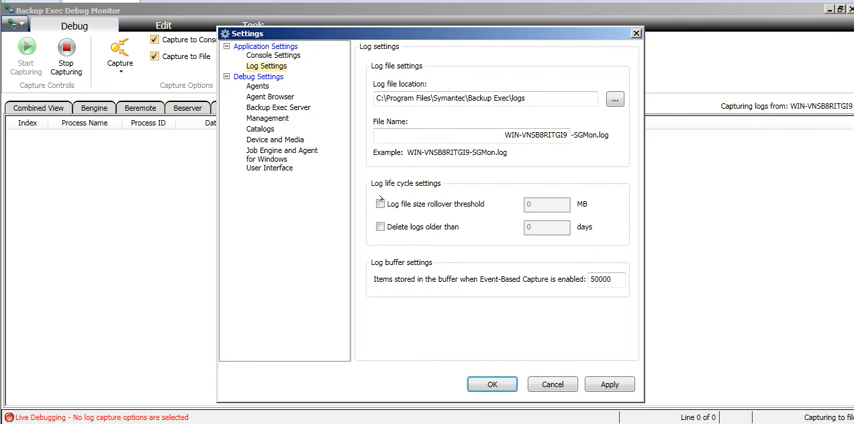
{"action": "left_click", "coordinate": [258, 86]}
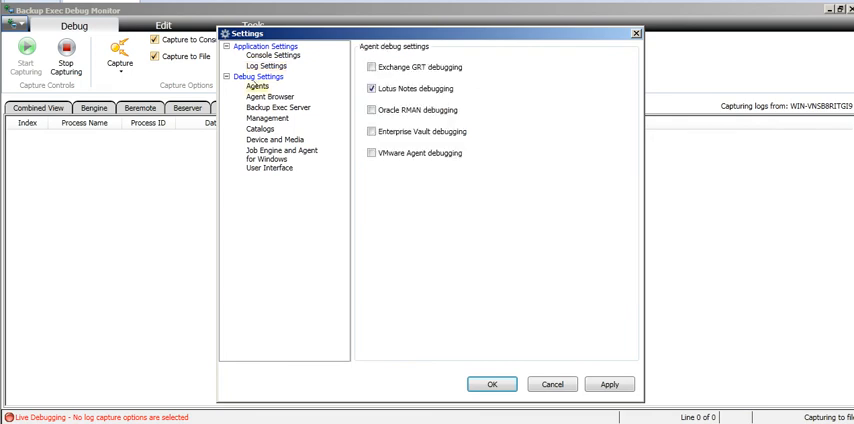
{"action": "left_click", "coordinate": [371, 67]}
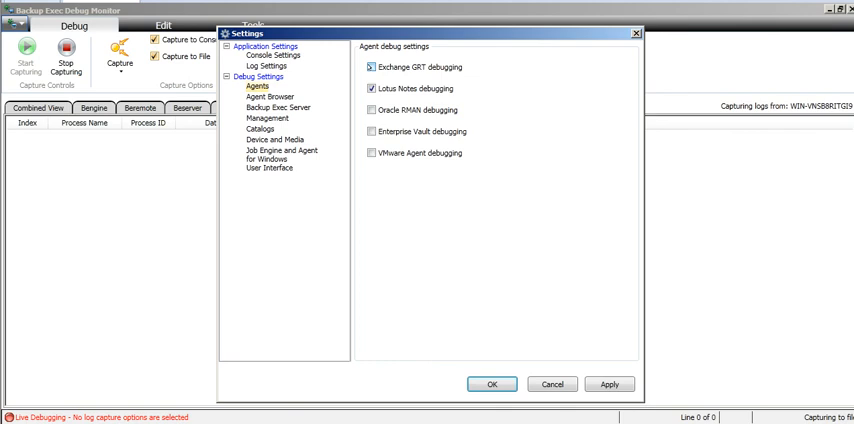
{"action": "left_click", "coordinate": [371, 153]}
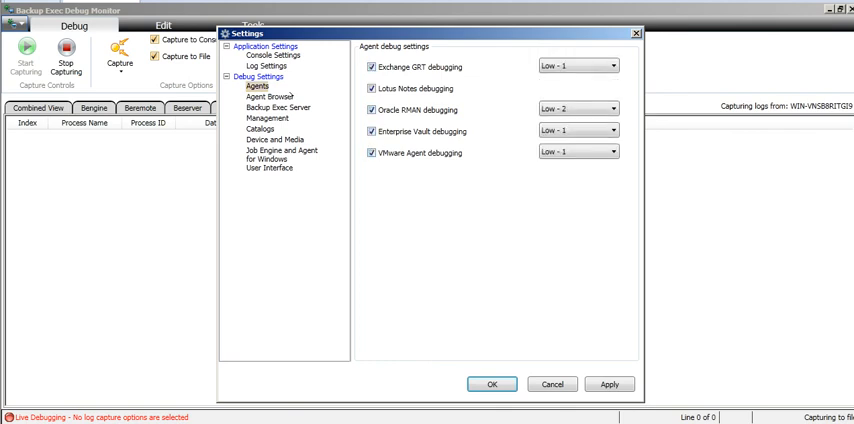
- Set Backup Exec Server logs to Rename at maximum size and enable Catalog and Job Engine debugging
{"action": "left_click", "coordinate": [266, 107]}
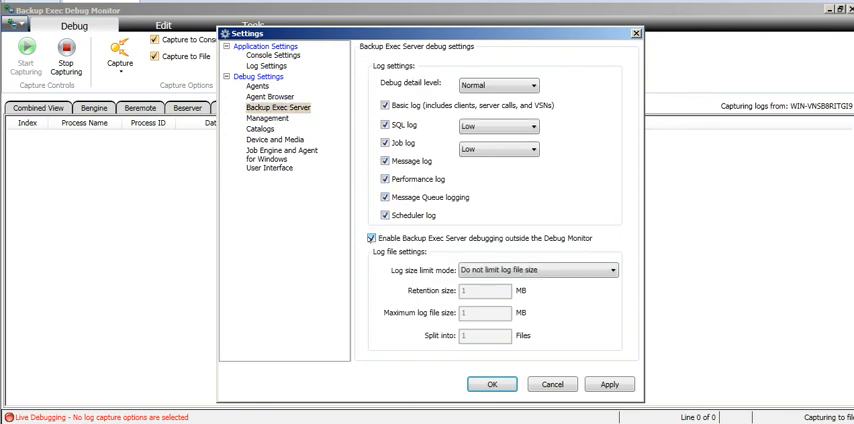
{"action": "left_click", "coordinate": [611, 269]}
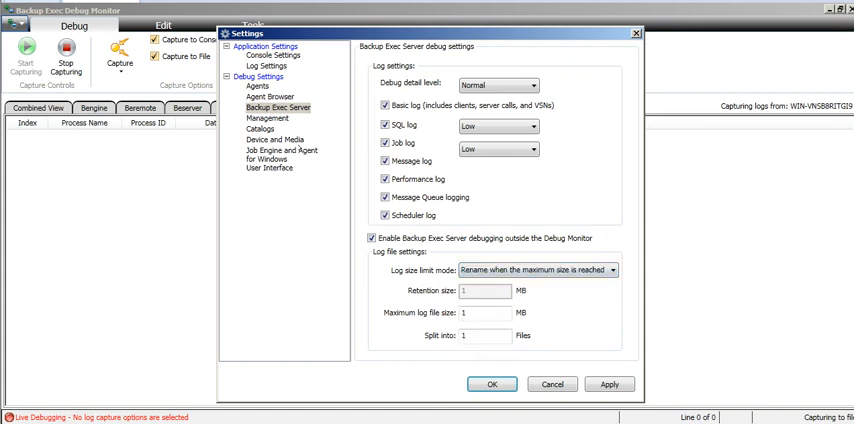
{"action": "left_click", "coordinate": [265, 118]}
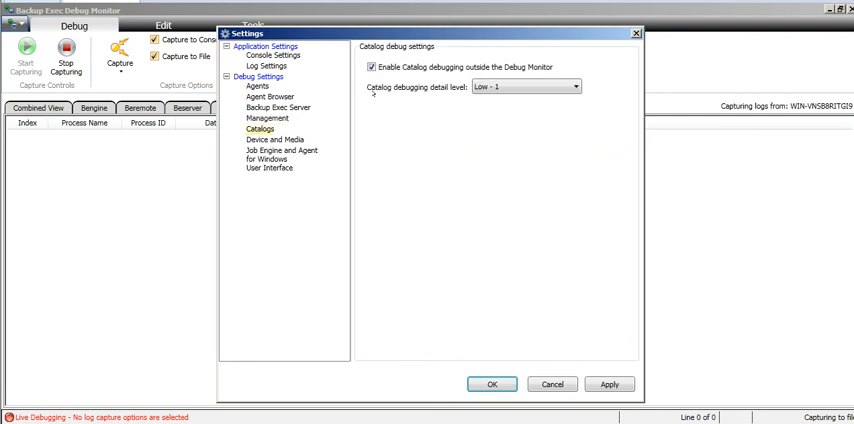
{"action": "left_click", "coordinate": [280, 153]}
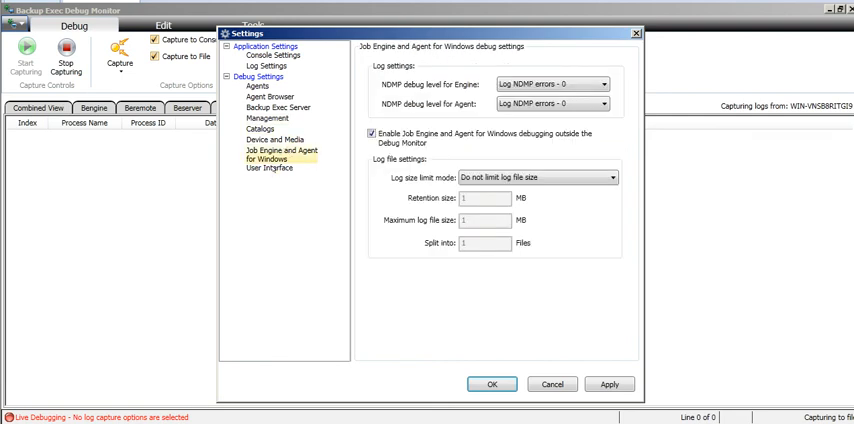
{"action": "left_click", "coordinate": [269, 168]}
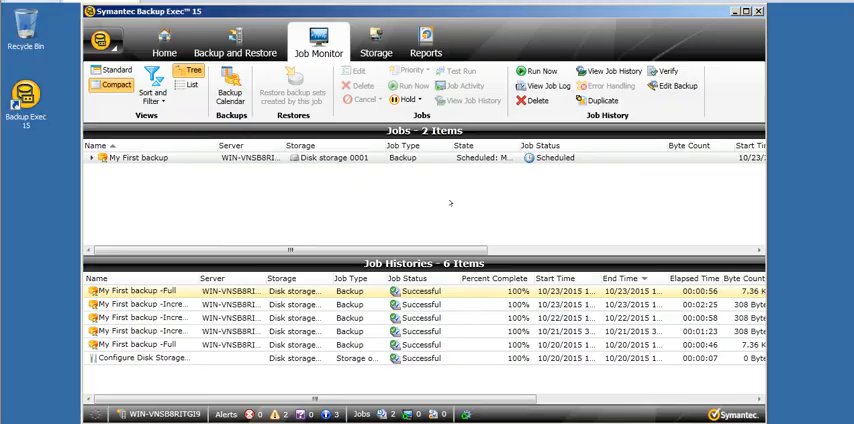
- Right-click the latest Job Monitor history entry, returning to Debug Monitor's 20 fresh detection messages
{"action": "right_click", "coordinate": [140, 158]}
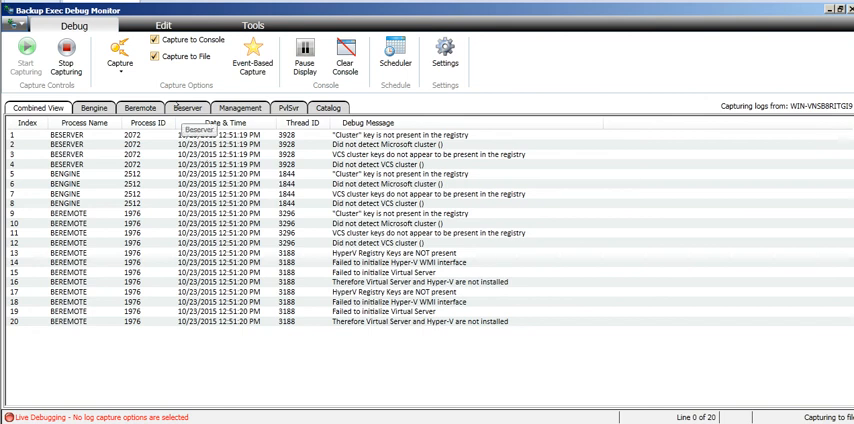
{"action": "left_click", "coordinate": [240, 108]}
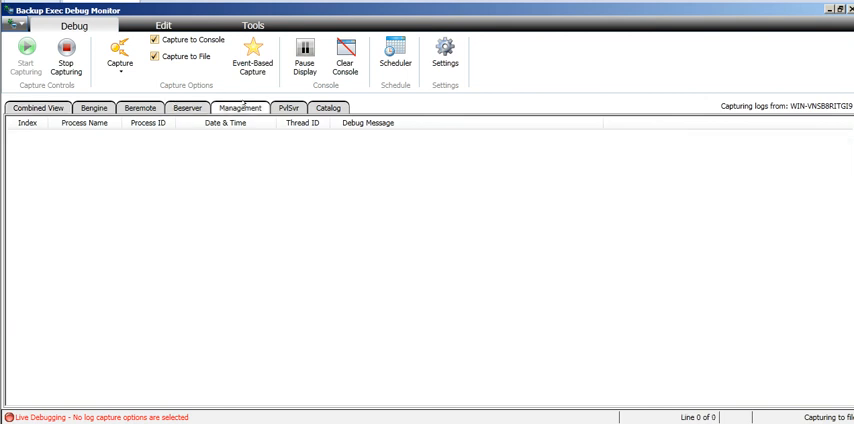
{"action": "left_click", "coordinate": [140, 108]}
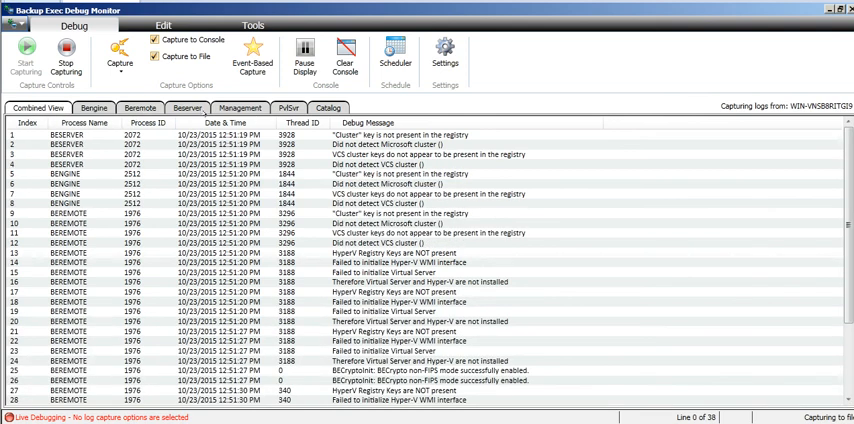
{"action": "mouse_move", "coordinate": [548, 247]}
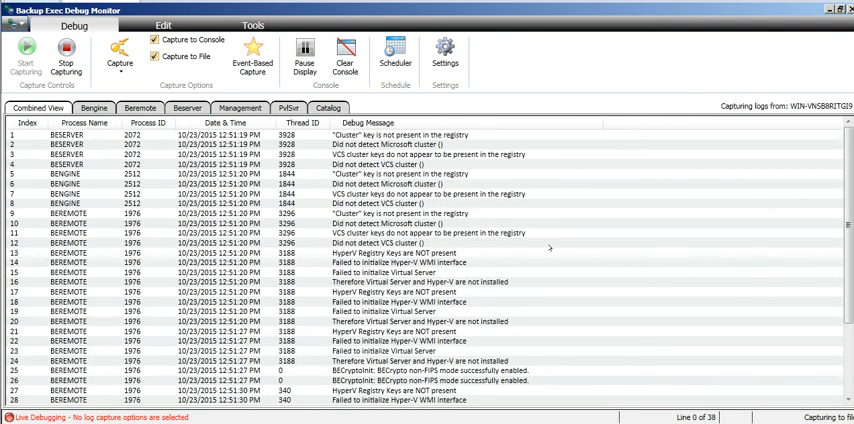